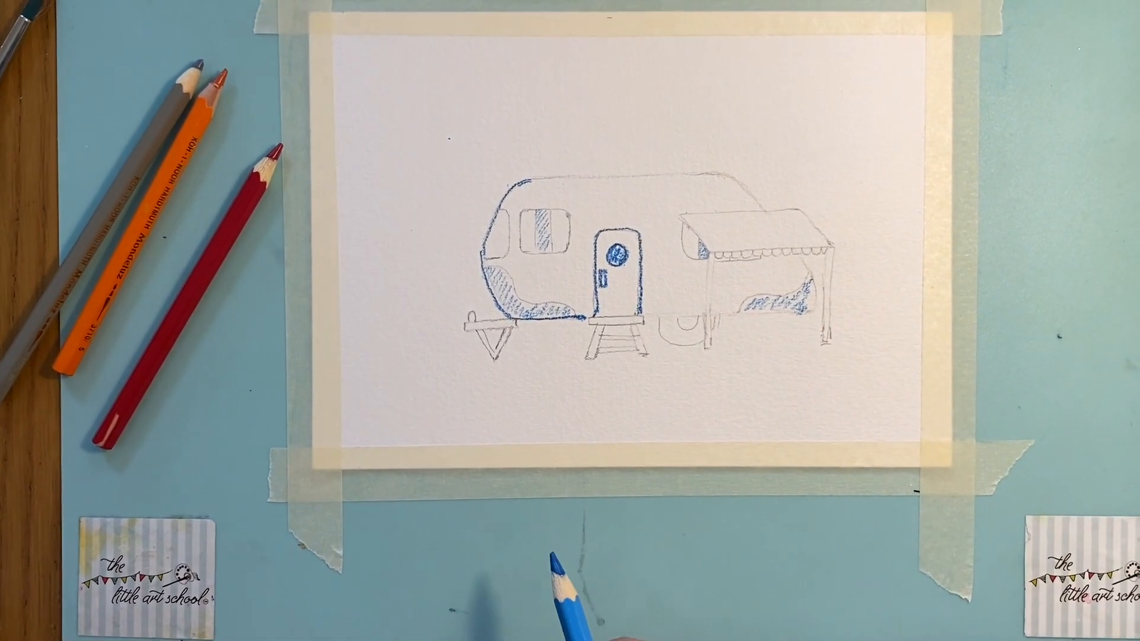
{"action": "mouse_move", "coordinate": [567, 262]}
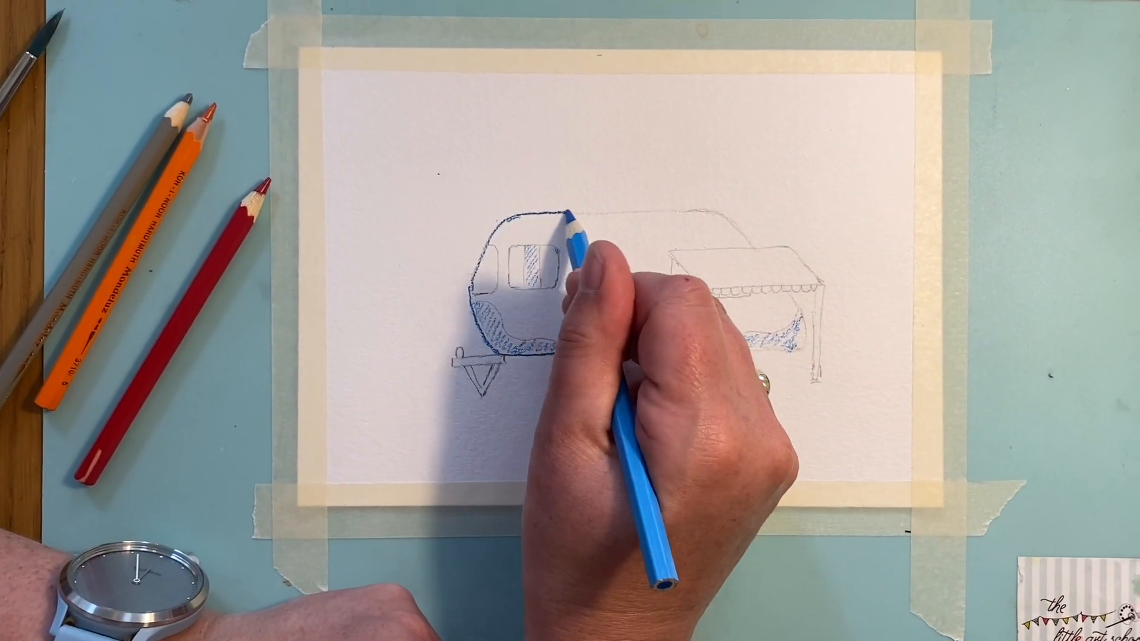